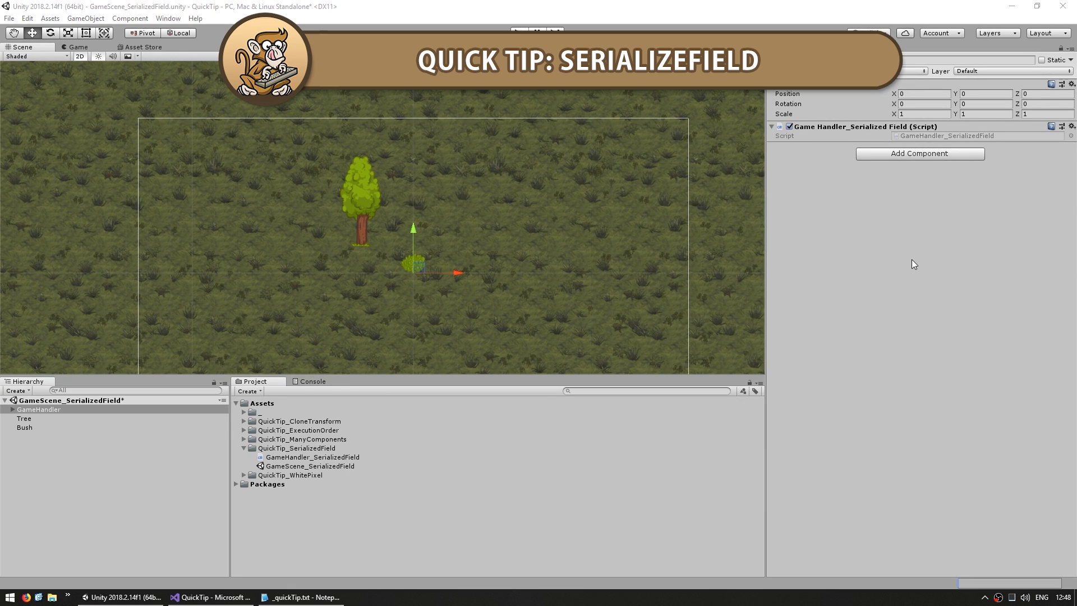
mouse_move(824, 173)
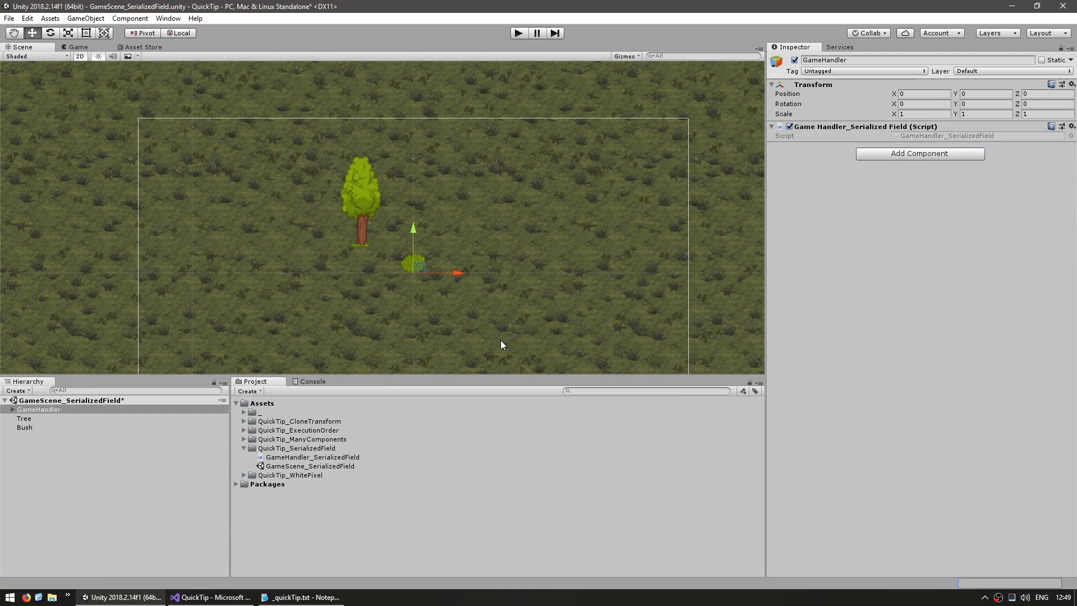
Declare 'public Transform tree;' inside the GameHandler_SerializedField class
left_click(209, 597)
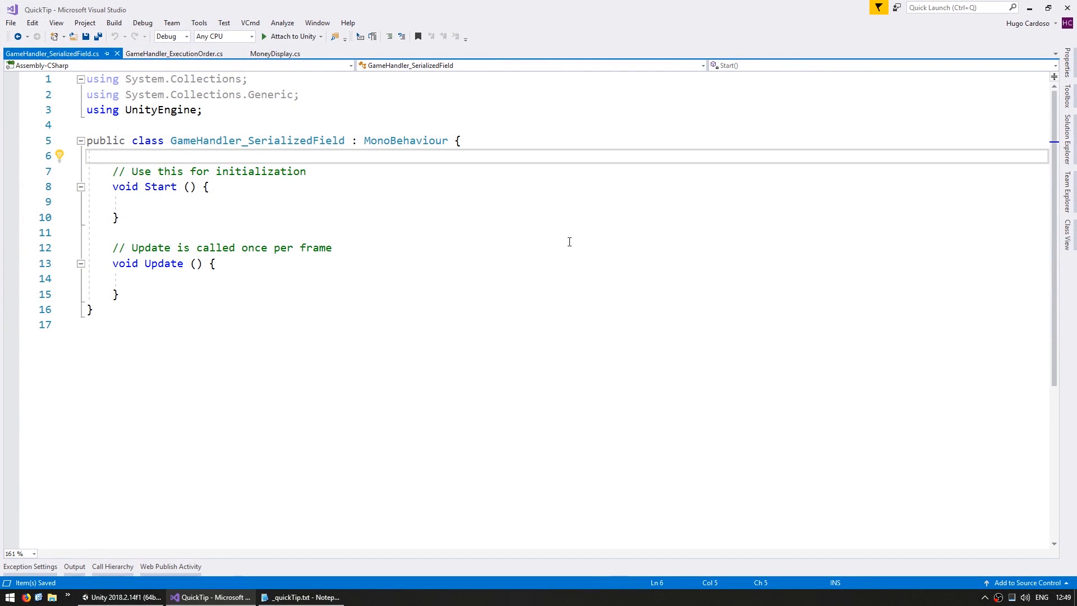
type("public Transform tree;")
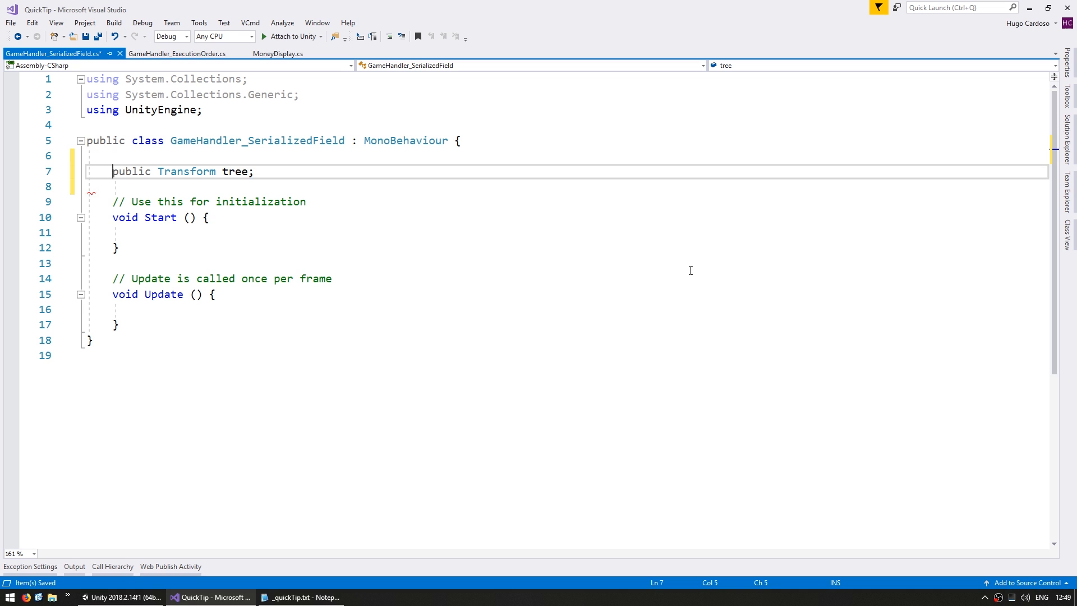
left_click(112, 597)
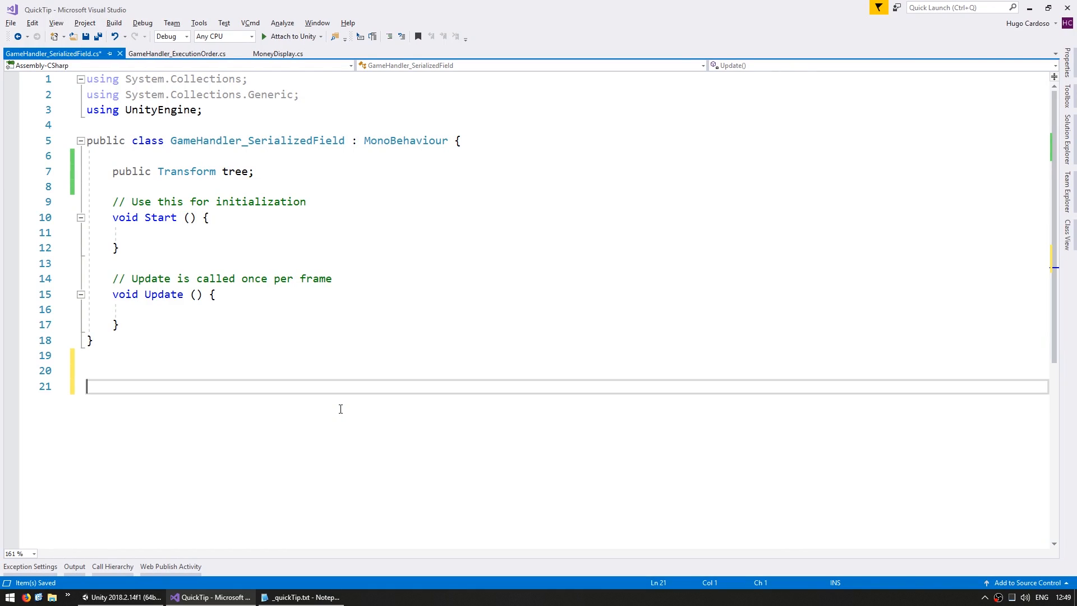
Write AnotherClass whose Init method sets a GameHandler_SerializedField's tree to null
type("public class AnotherClass {")
type("gameHandler.tree = null;")
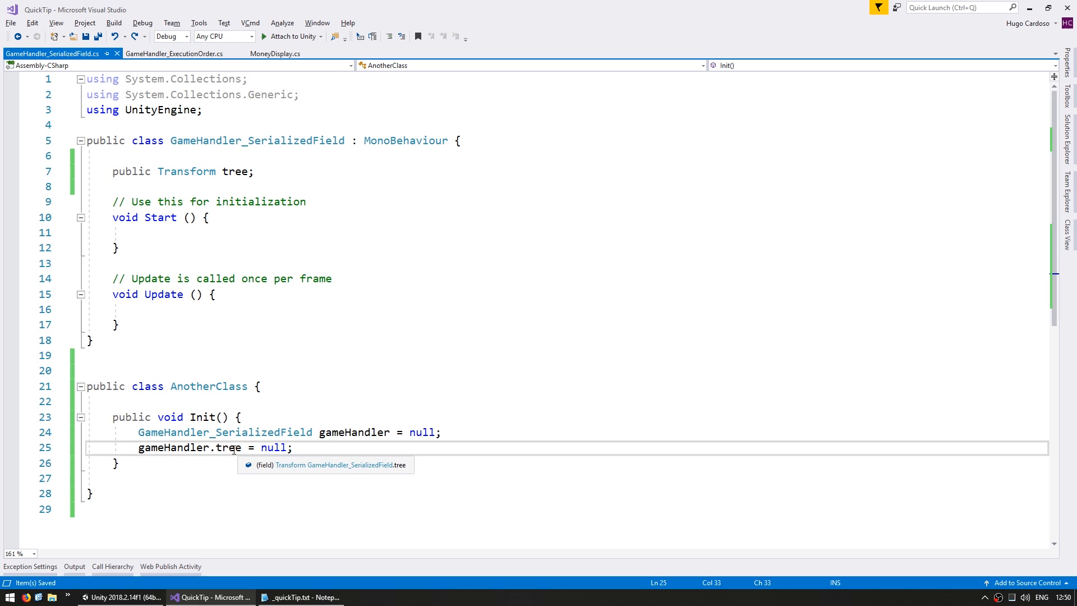
mouse_move(240, 171)
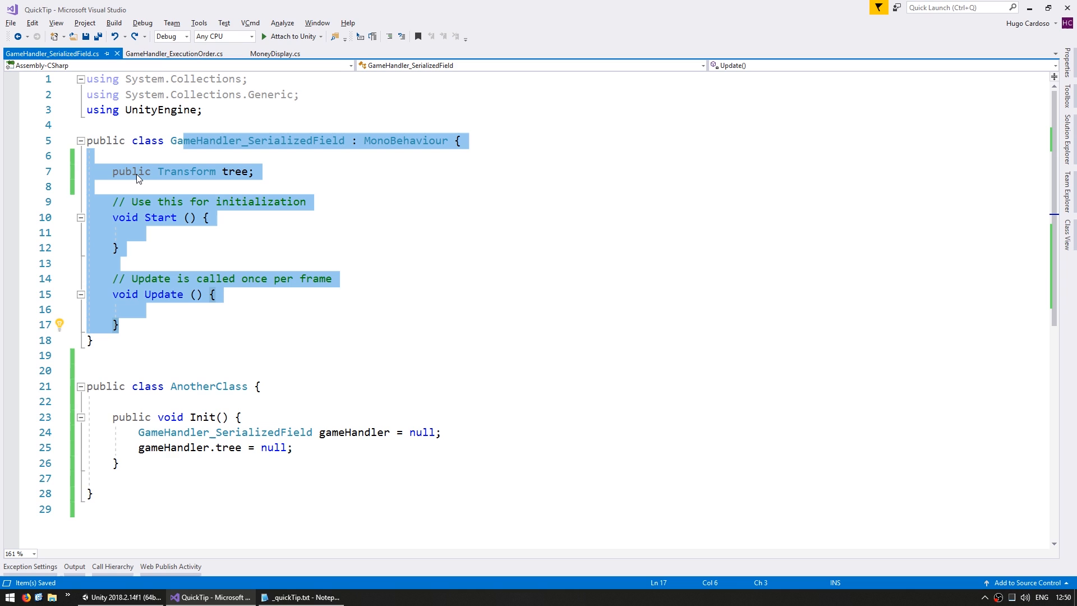
Change the tree field to private, comment out its assignment, and check Unity's Inspector
type("priv")
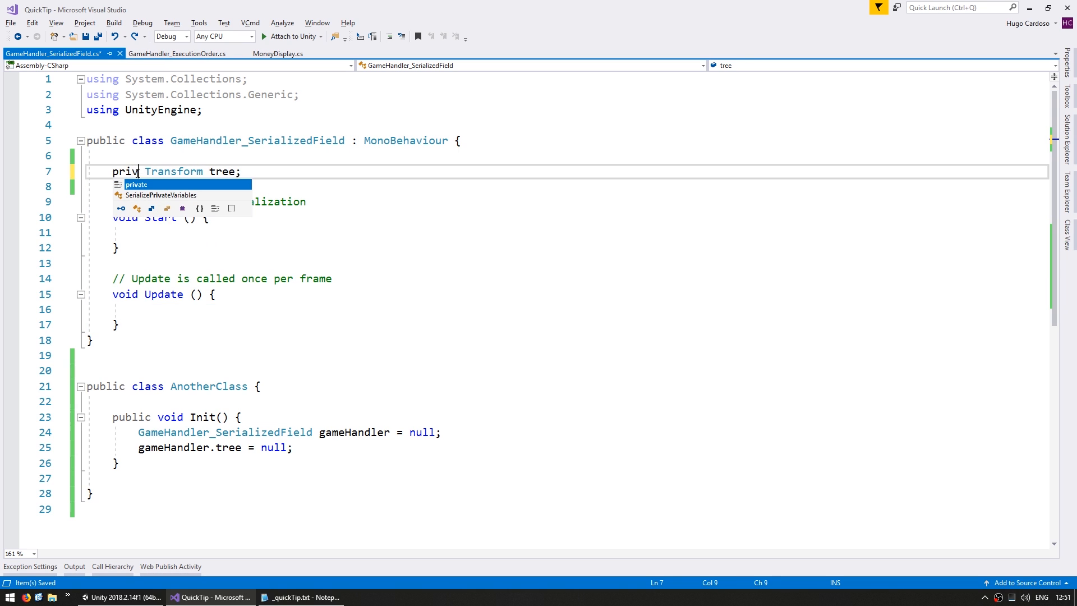
key("Tab")
type("//")
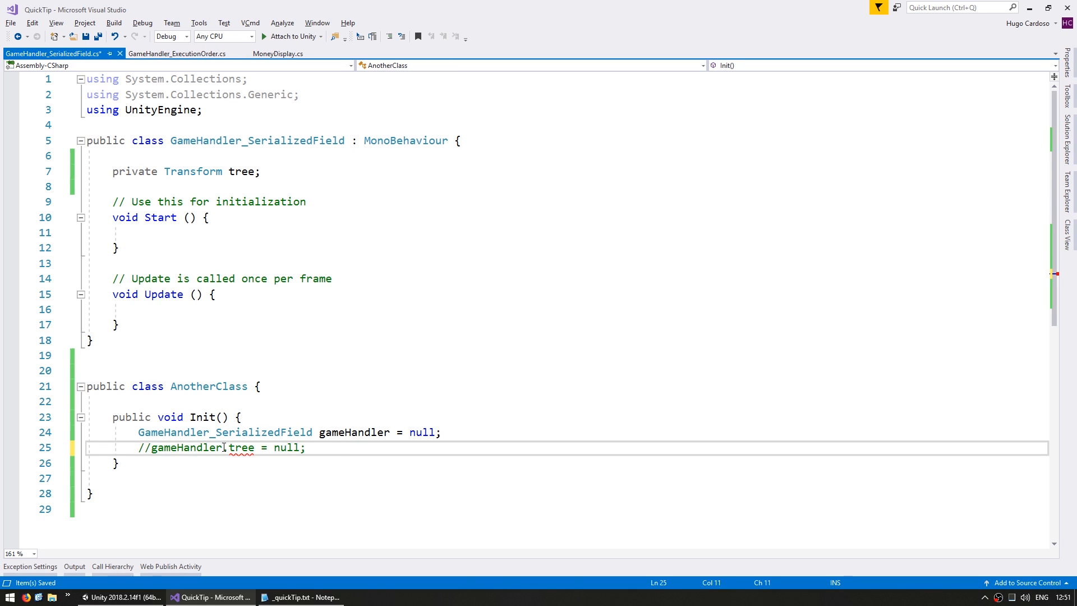
left_click(120, 596)
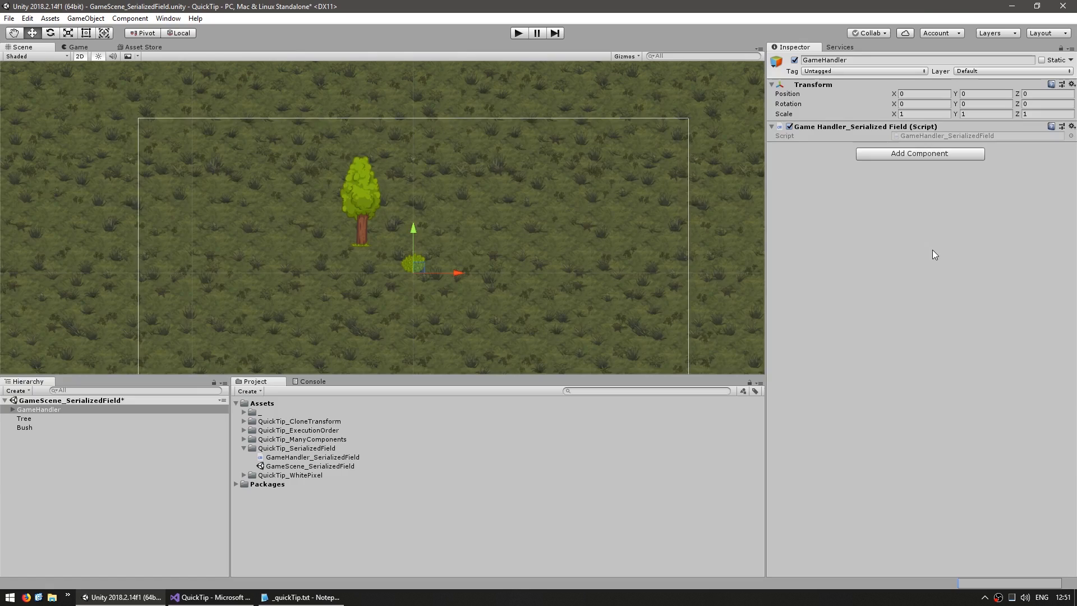
left_click(208, 597)
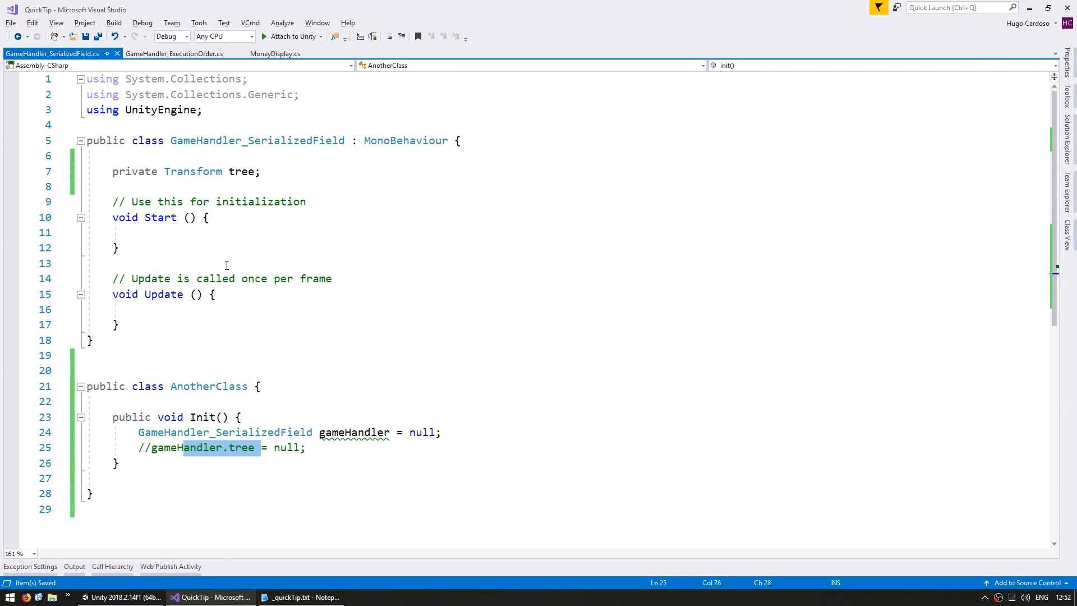
Add [SerializeField] before 'private Transform tree;' and confirm the Tree field in Unity
left_click(116, 172)
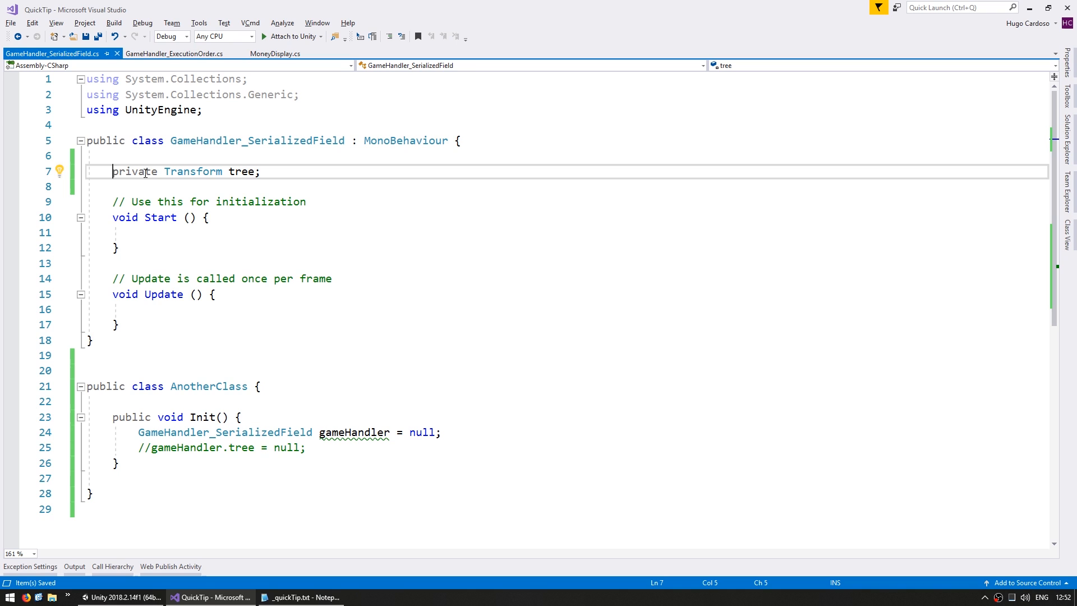
type("[SerializedField")
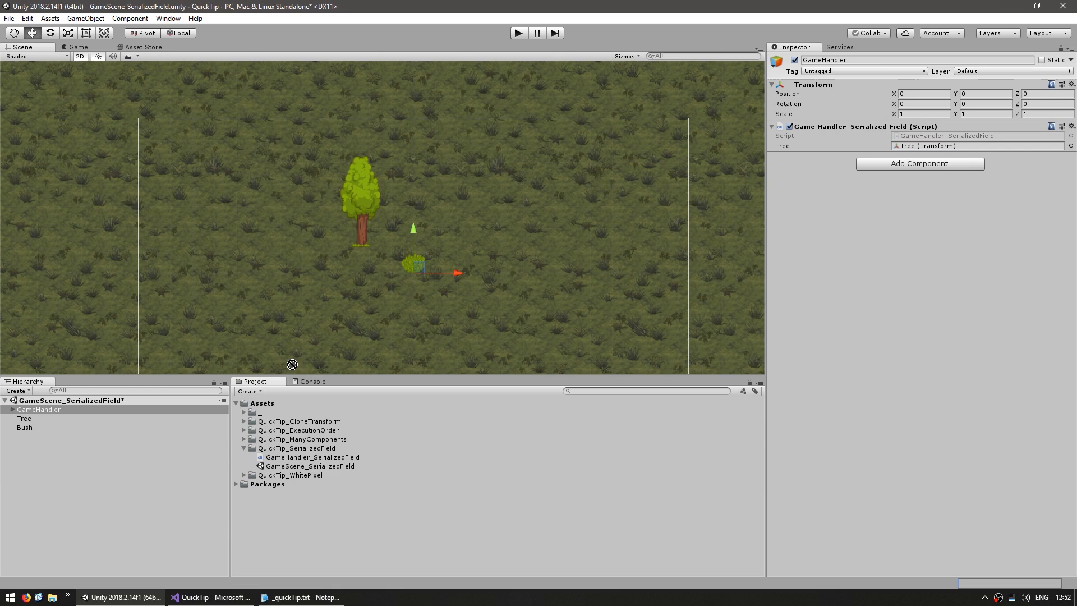
left_click(981, 145)
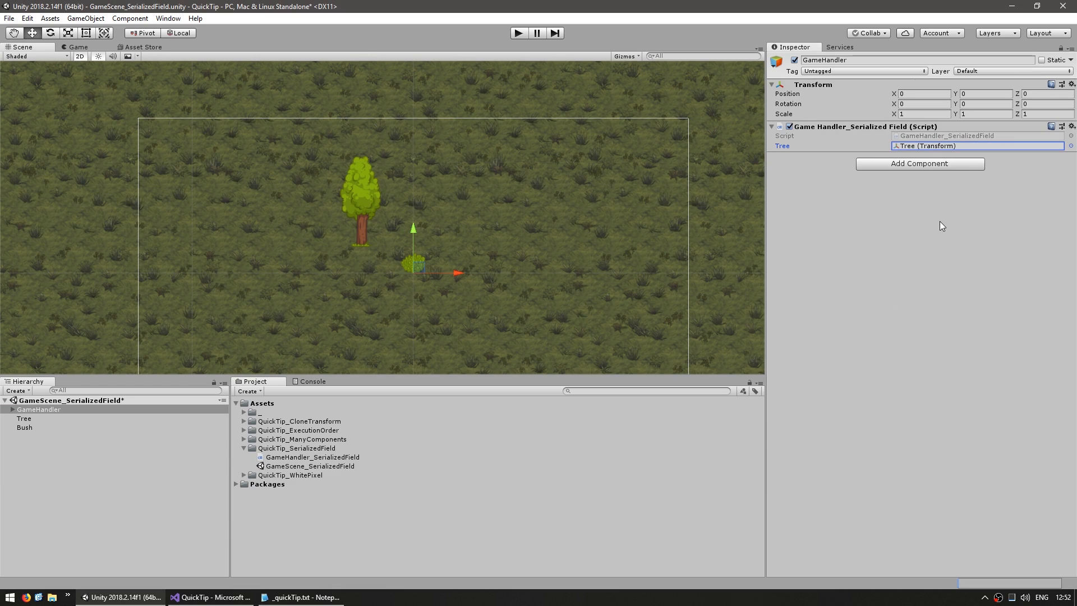